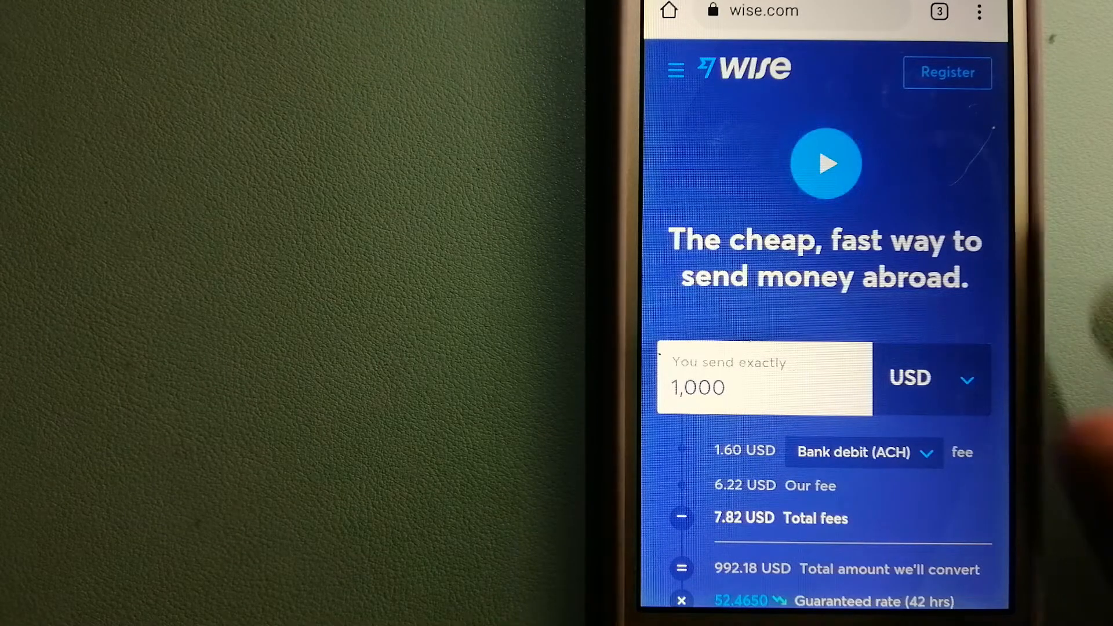
# Step: Switch from the Wise quote page to the open PayPal tab via the tab switcher
pyautogui.click(939, 11)
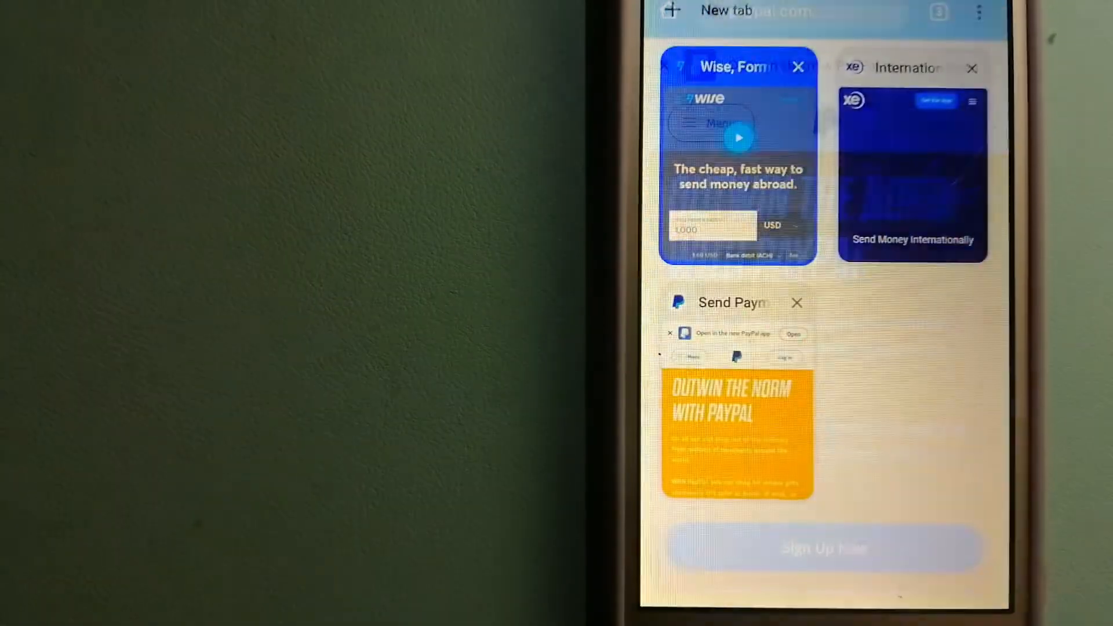
pyautogui.click(736, 302)
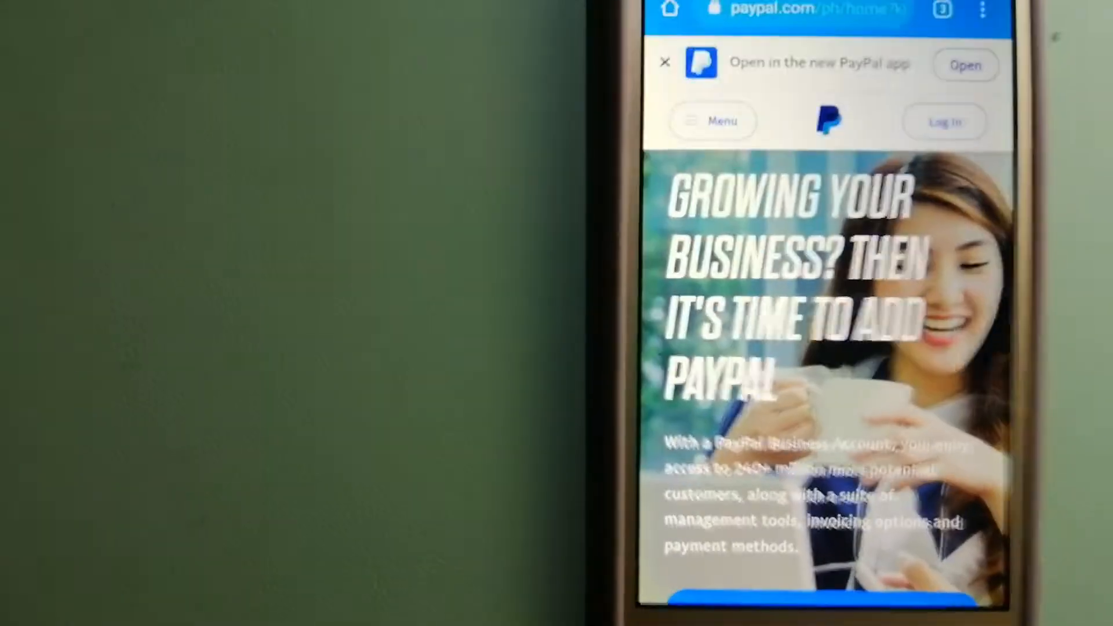